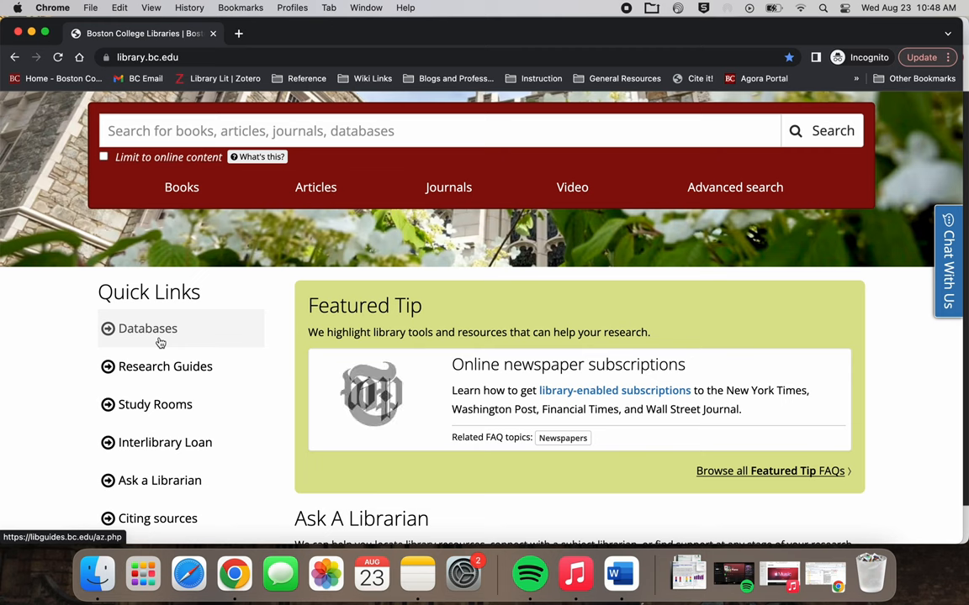
# - Search the library's A-Z Databases list for 'msci esg direct'
pyautogui.click(148, 328)
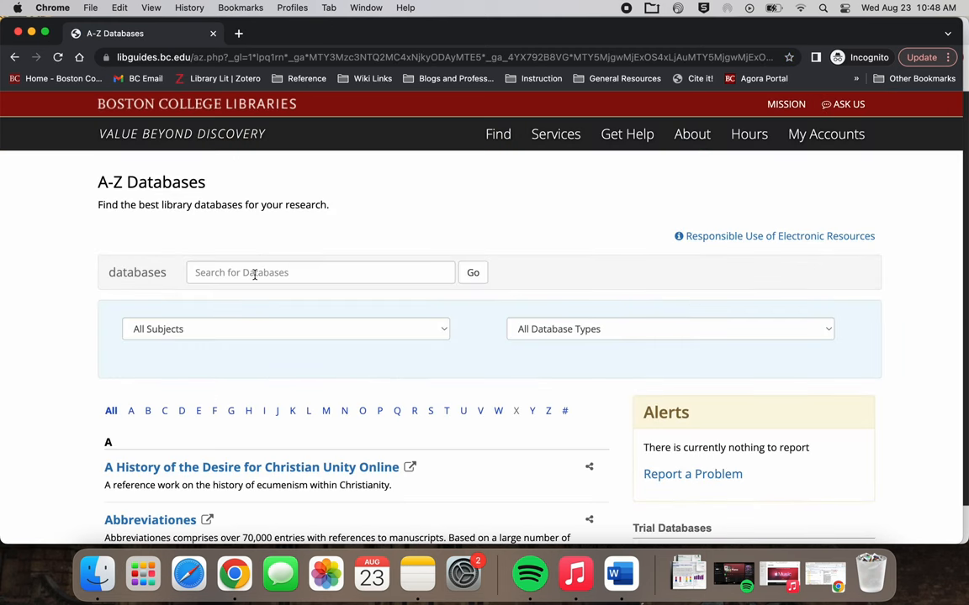
pyautogui.write('msd')
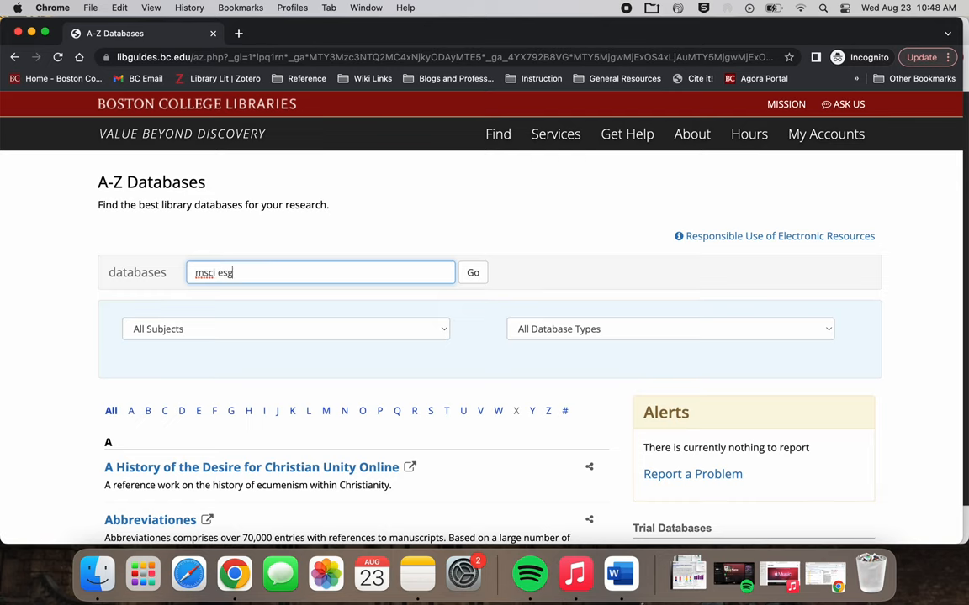
pyautogui.write('direct')
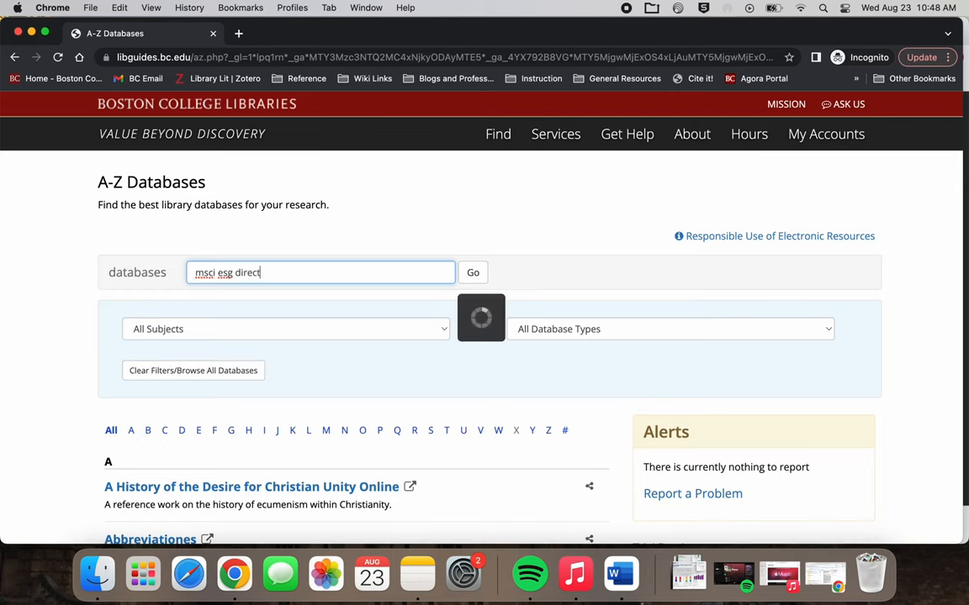
pyautogui.click(473, 273)
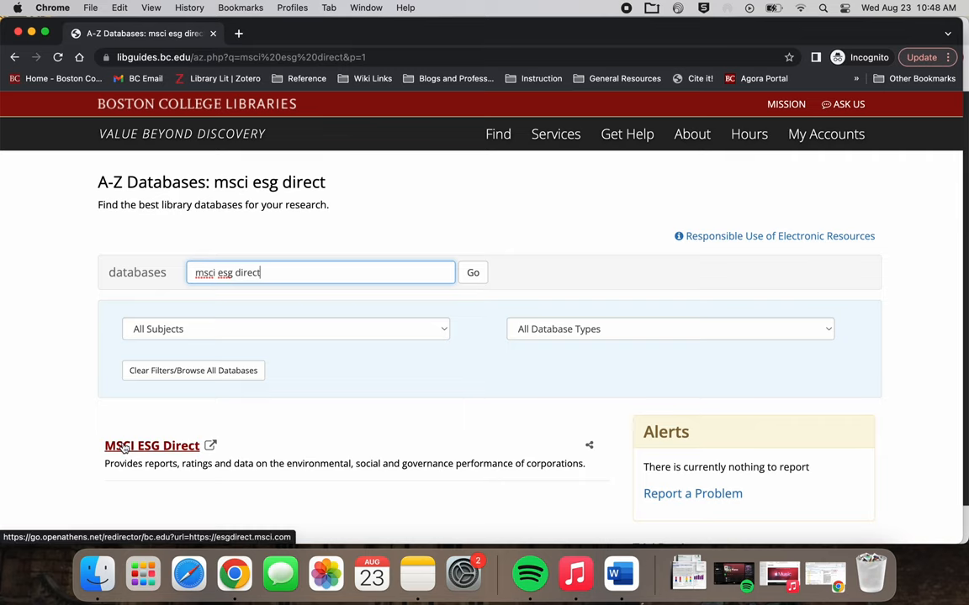
# - Enter MSCI ESG Direct and search companies for 'adidas', returning ADIDAS AG rated AAA
pyautogui.click(151, 446)
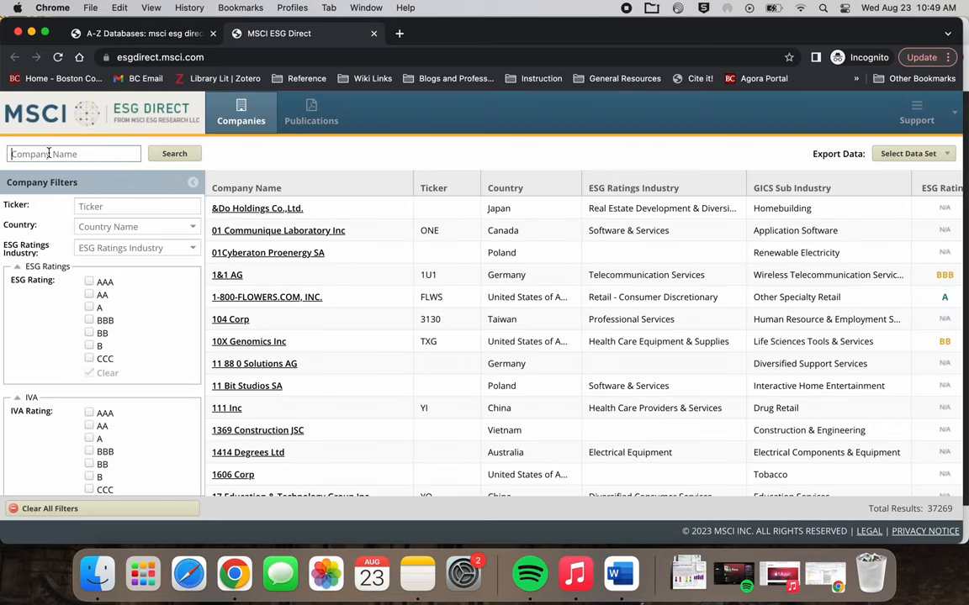
pyautogui.write('adidas')
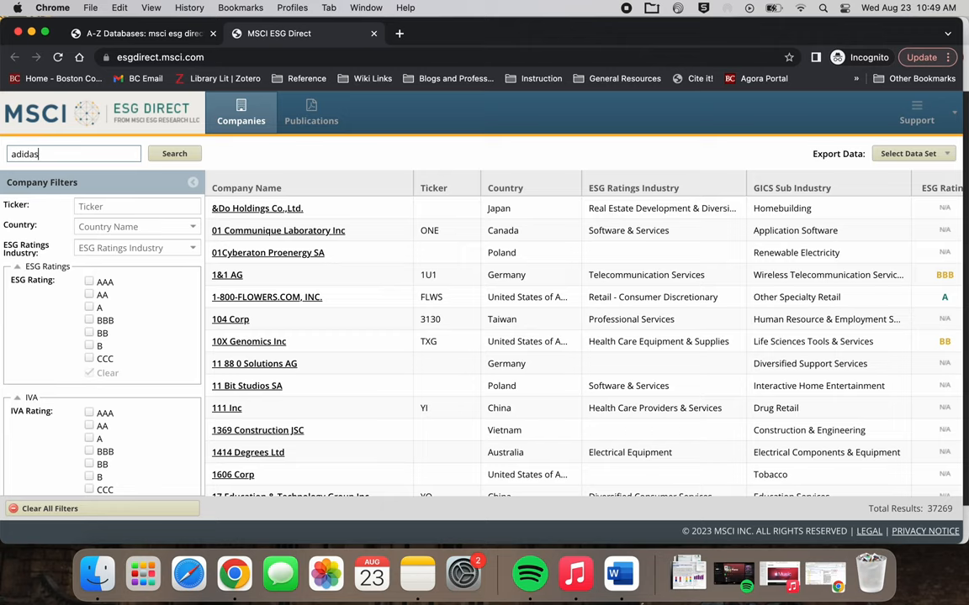
pyautogui.click(175, 153)
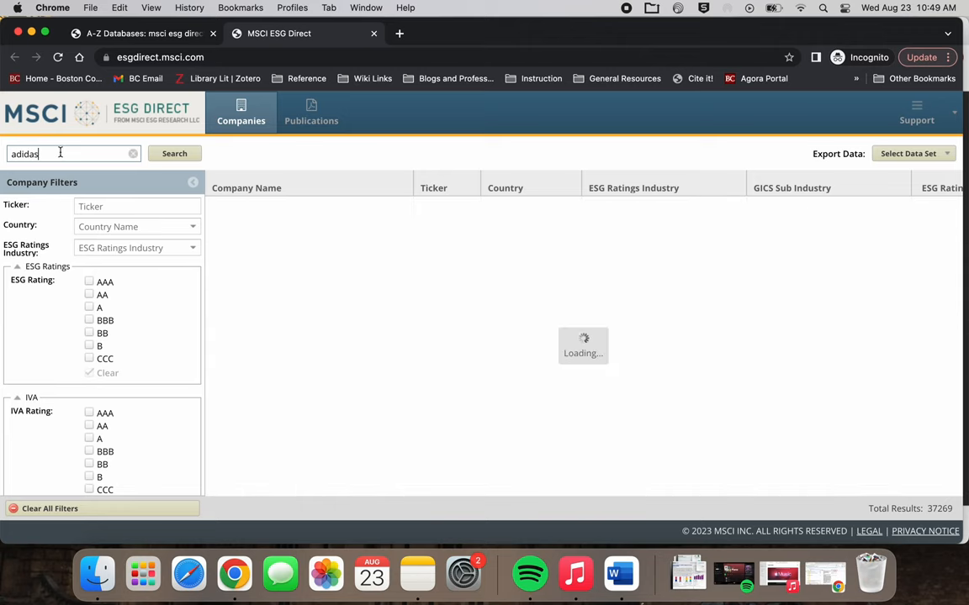
pyautogui.click(175, 153)
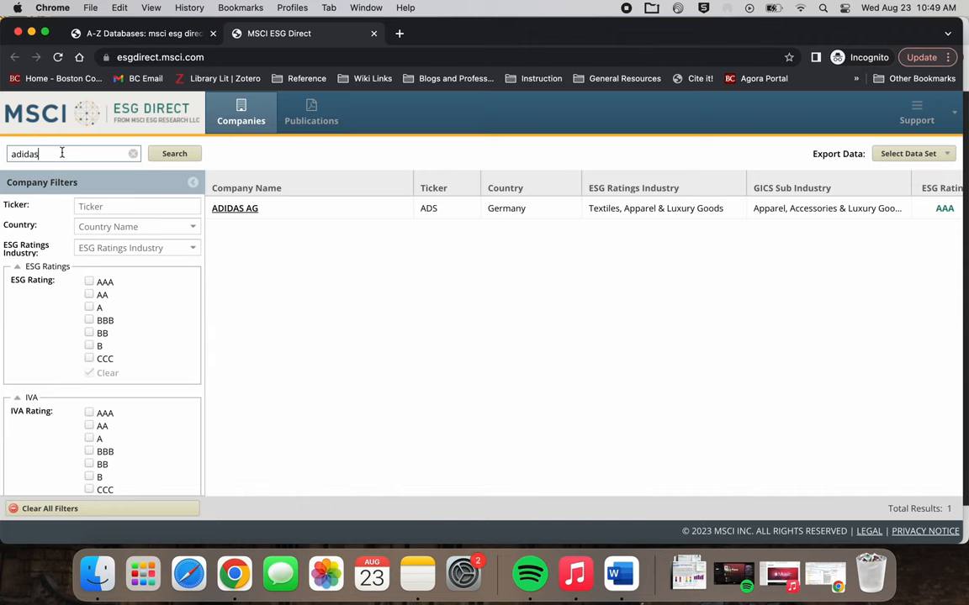
pyautogui.moveTo(585, 245)
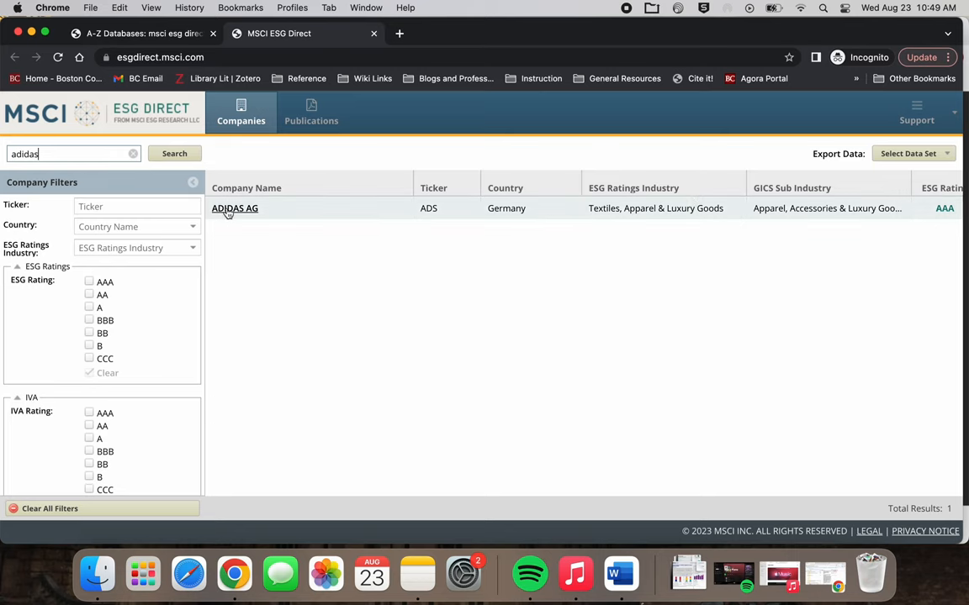
# - Download ADIDAS AG's ESG Ratings Report, view the AAA-rated PDF, and return to the results
pyautogui.click(236, 208)
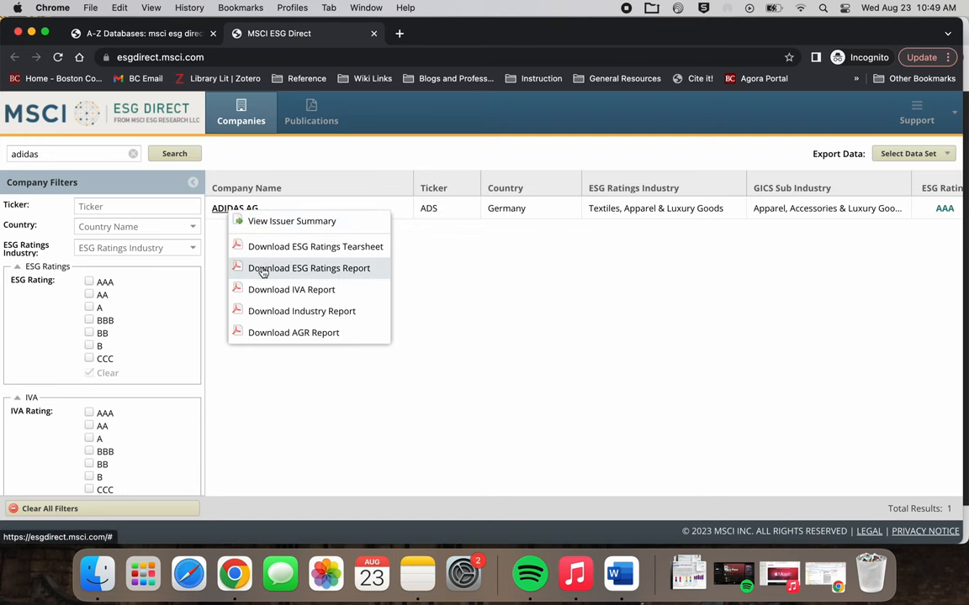
pyautogui.click(309, 267)
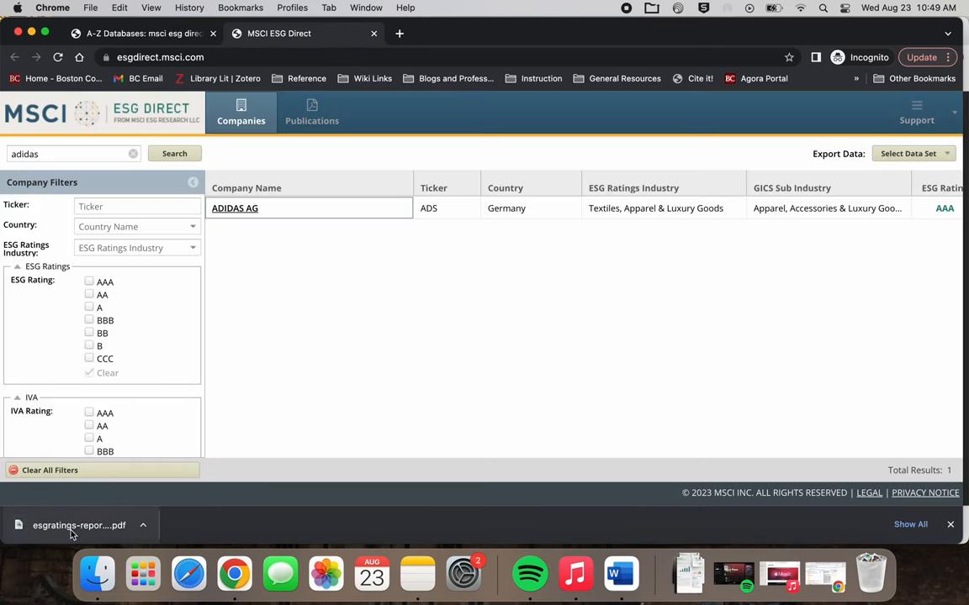
pyautogui.click(77, 525)
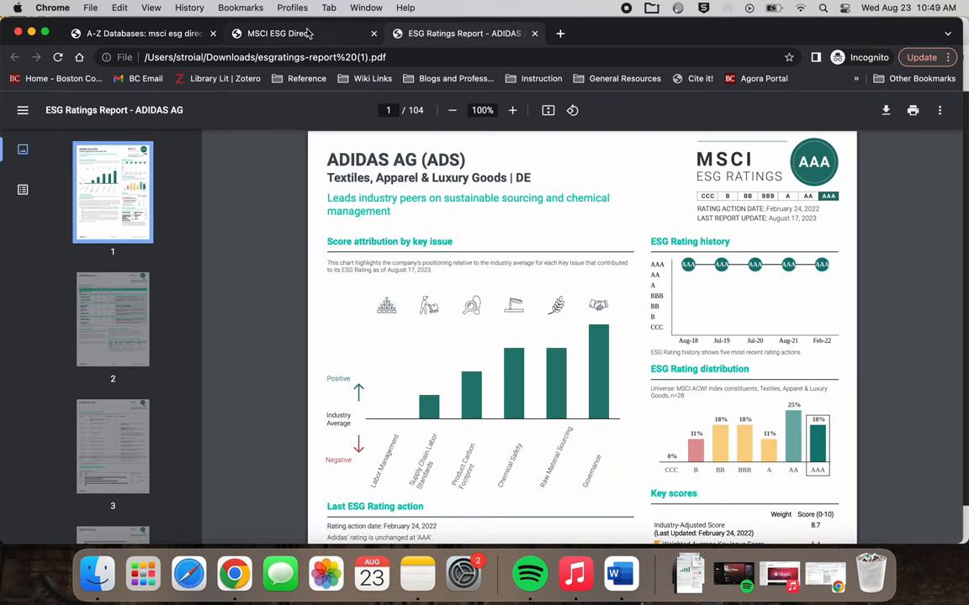
pyautogui.click(286, 34)
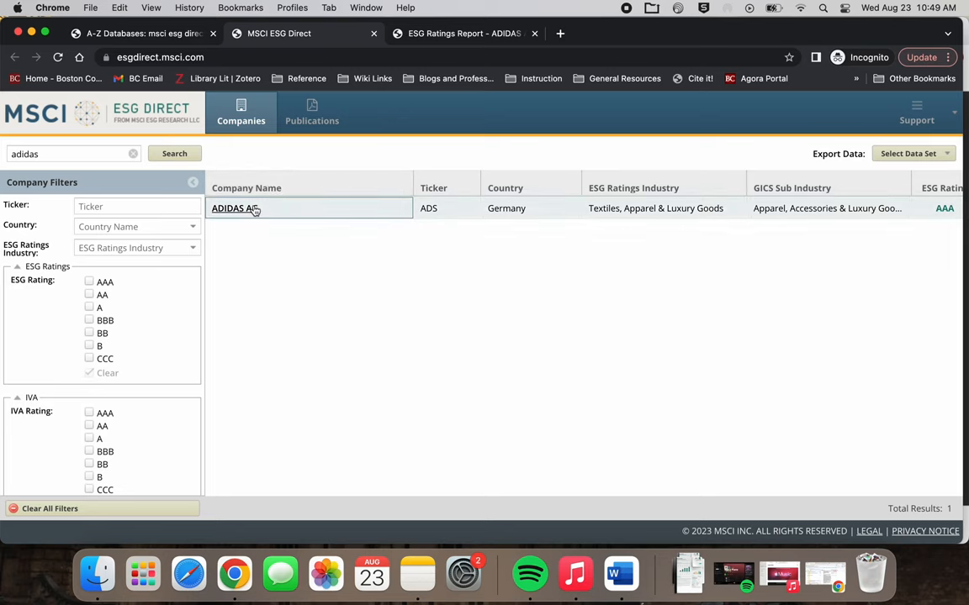
# - Download the Textiles, Apparel & Luxury Goods Industry Report for ADIDAS AG and view the PDF
pyautogui.click(236, 208)
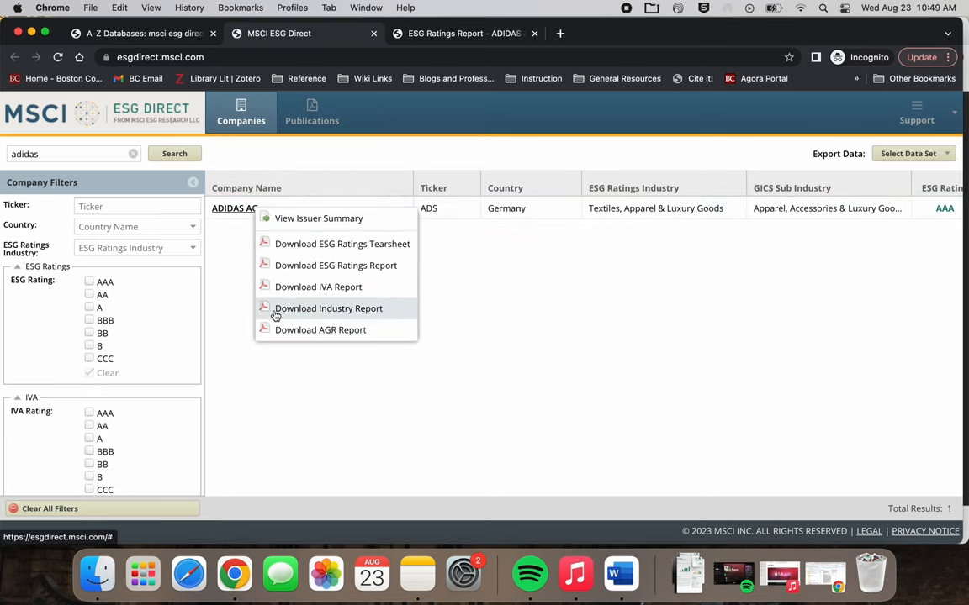
pyautogui.click(328, 310)
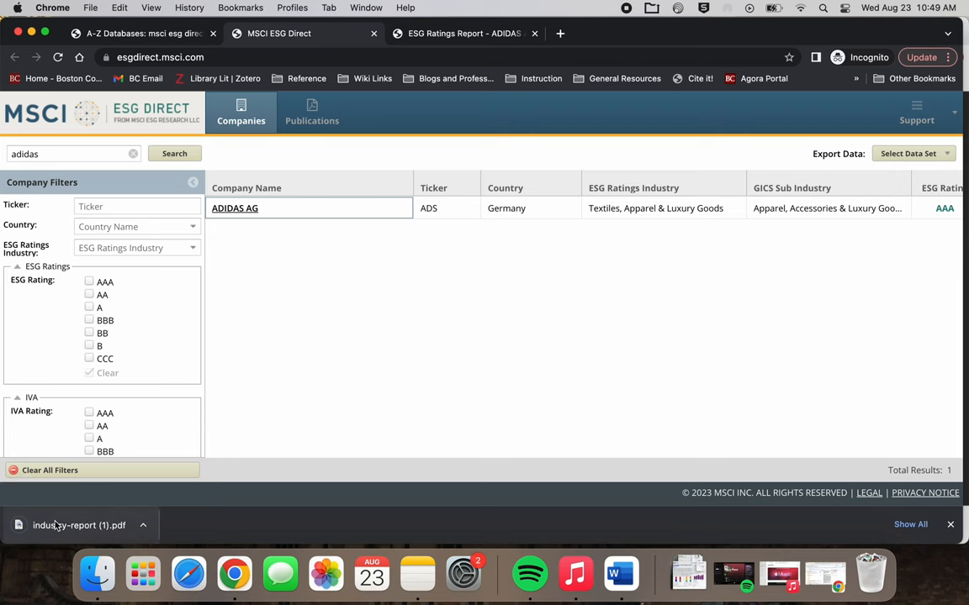
pyautogui.click(79, 525)
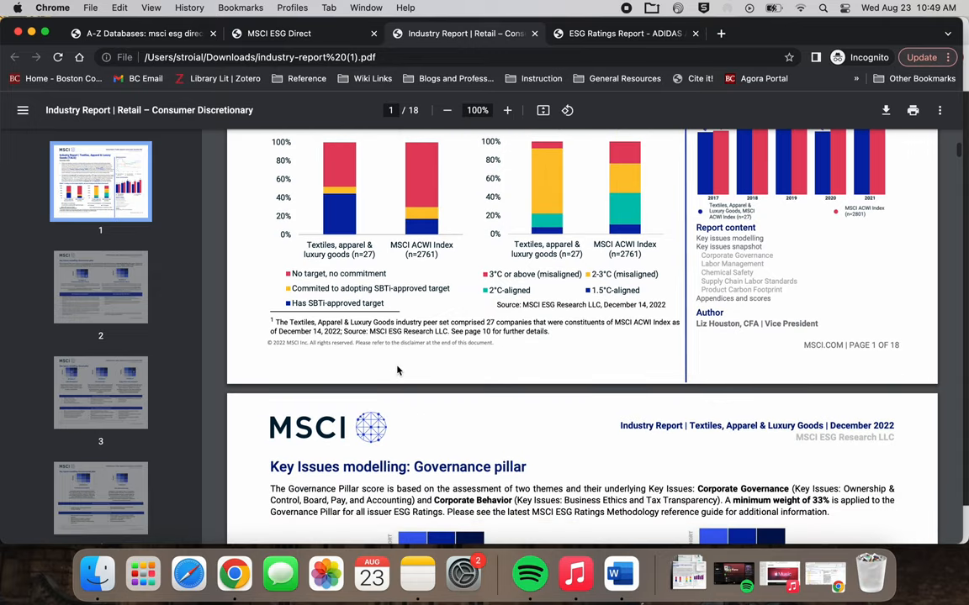
pyautogui.scroll(-3)
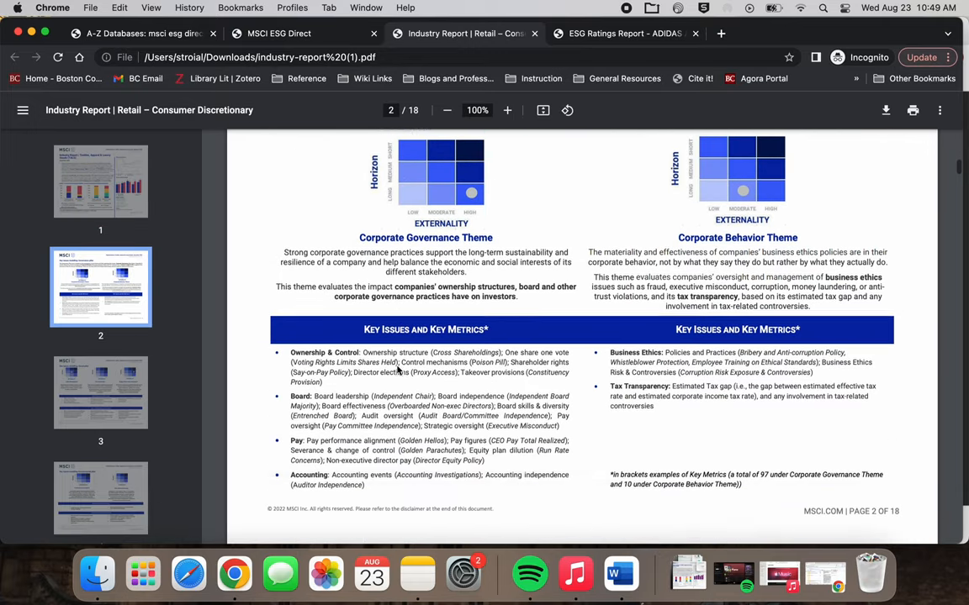